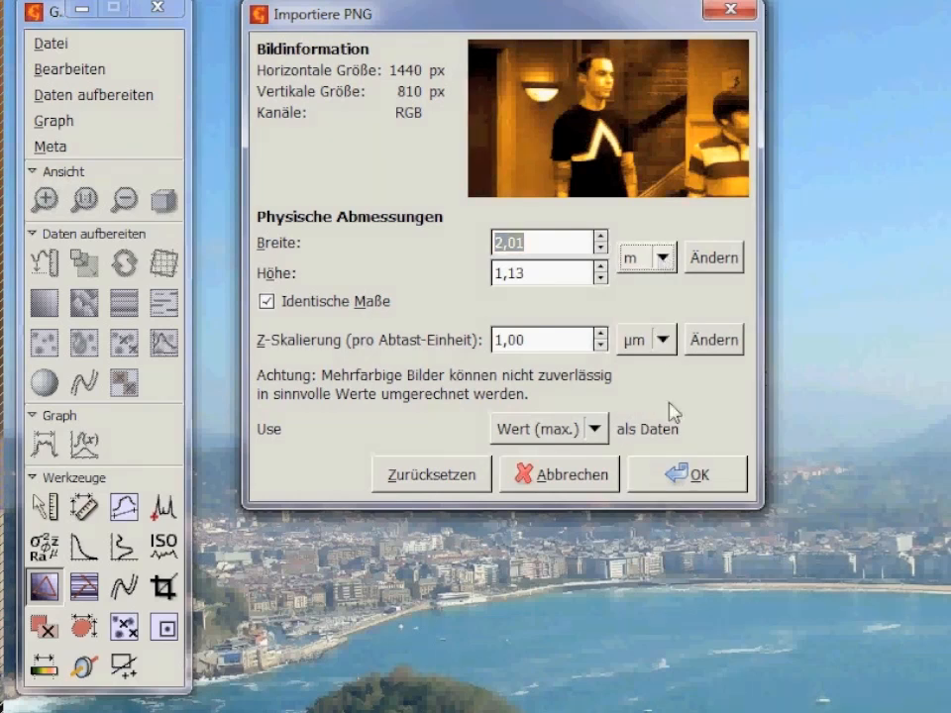
Accept the PNG import of Picture 7.png, keeping dimensions and 'Wert (max.)' as height data.
{"action": "left_click", "coordinate": [700, 473]}
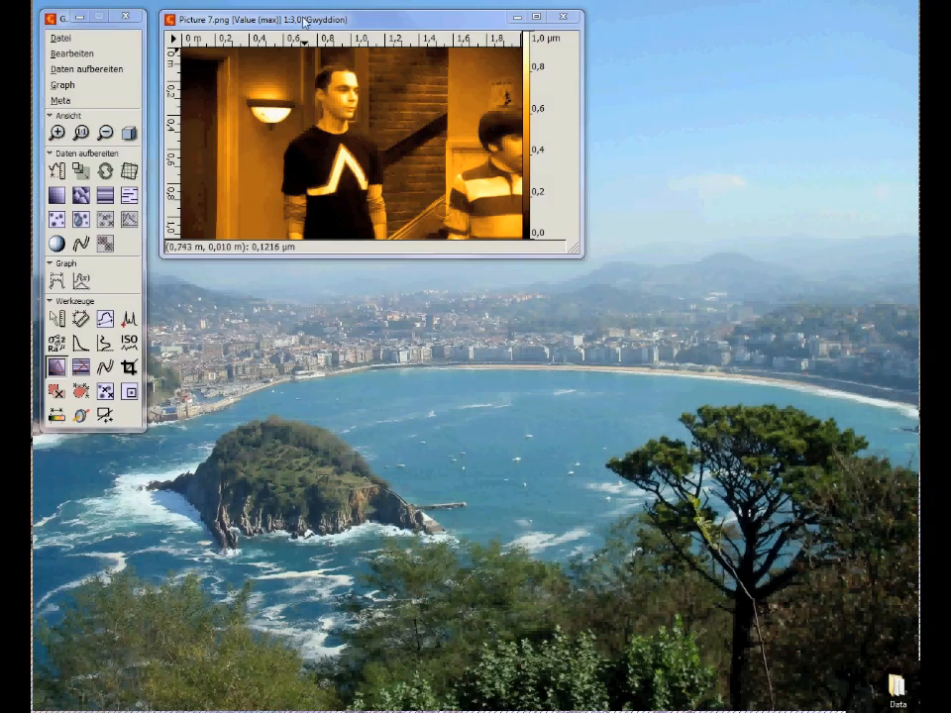
Crop the brick-wall rectangle right of the man into a new channel, then clear the selection.
{"action": "left_click", "coordinate": [129, 368]}
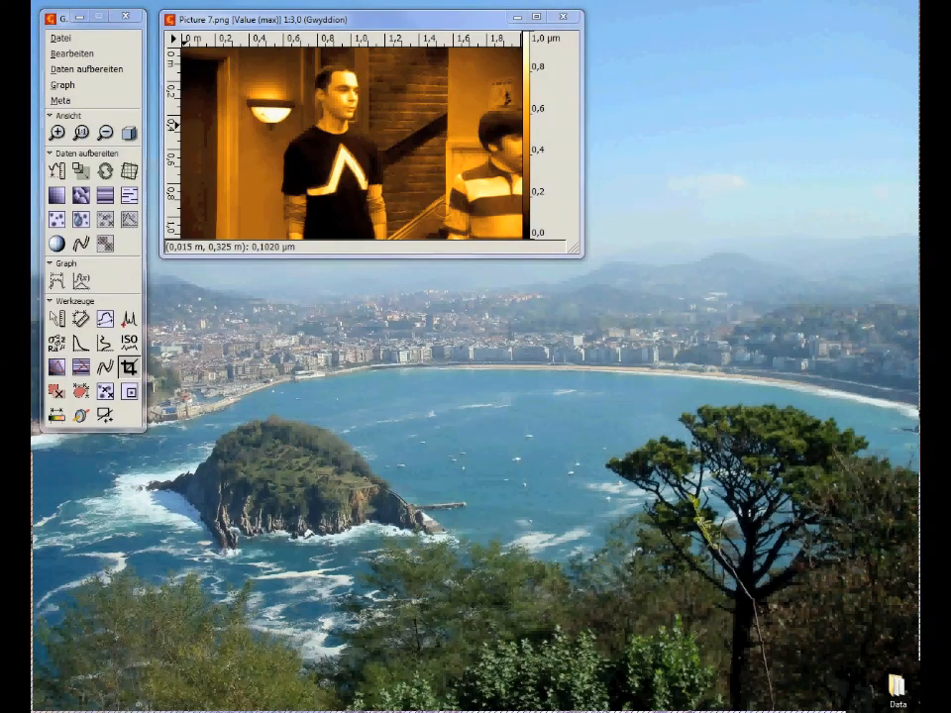
{"action": "left_click", "coordinate": [129, 367]}
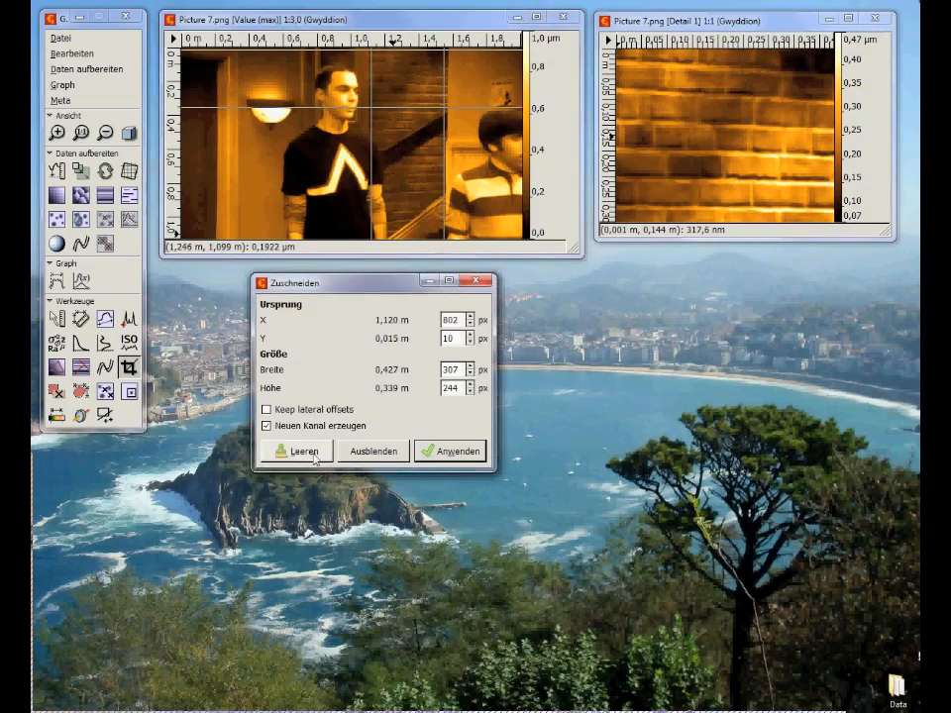
{"action": "left_click", "coordinate": [299, 450]}
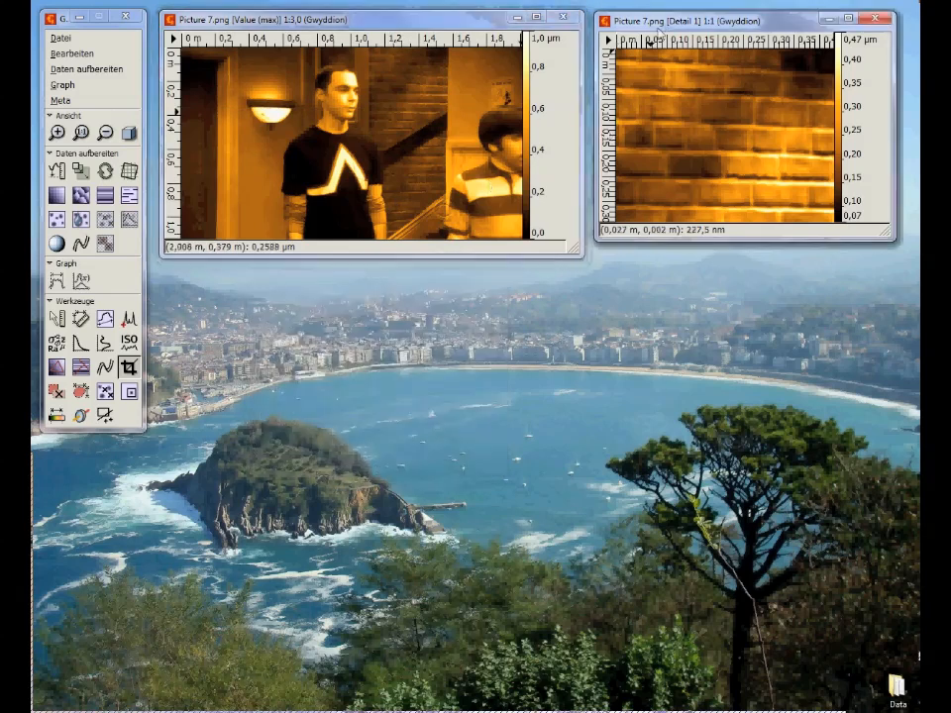
Place Detail 1 below the photo and orbit its 3D wall to an oblique view.
{"action": "left_click_drag", "start_coordinate": [747, 20], "coordinate": [310, 274]}
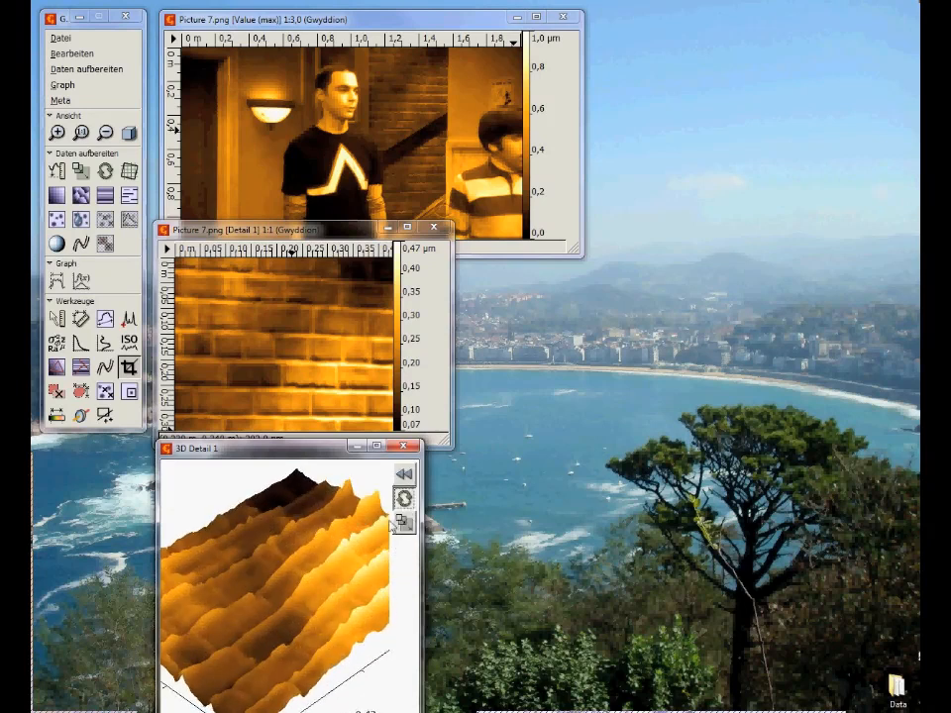
{"action": "left_click_drag", "start_coordinate": [297, 544], "coordinate": [238, 624]}
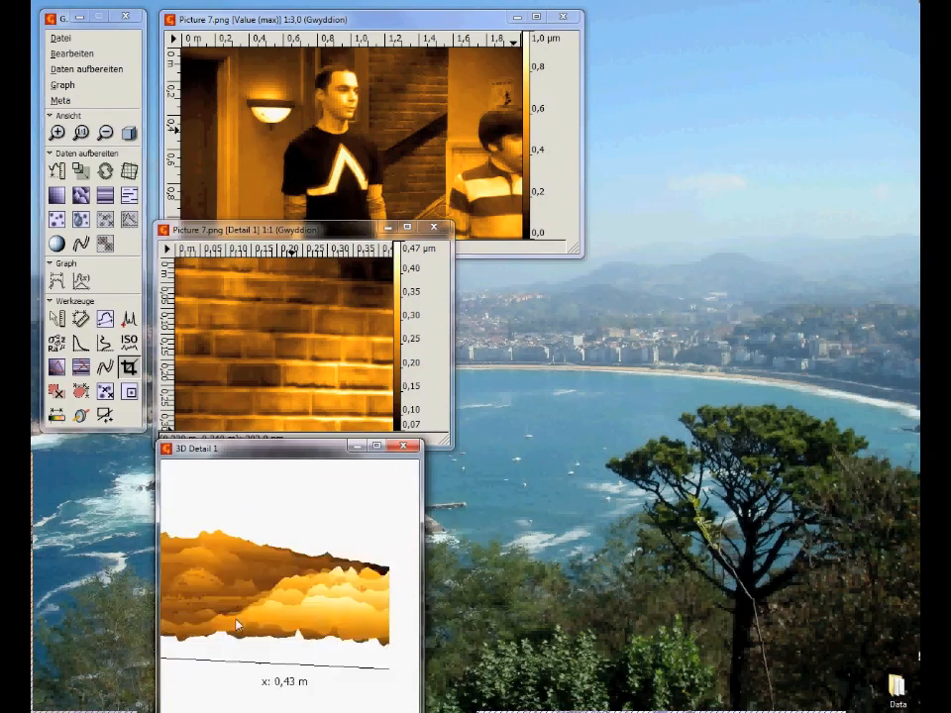
{"action": "left_click_drag", "start_coordinate": [238, 624], "coordinate": [198, 633]}
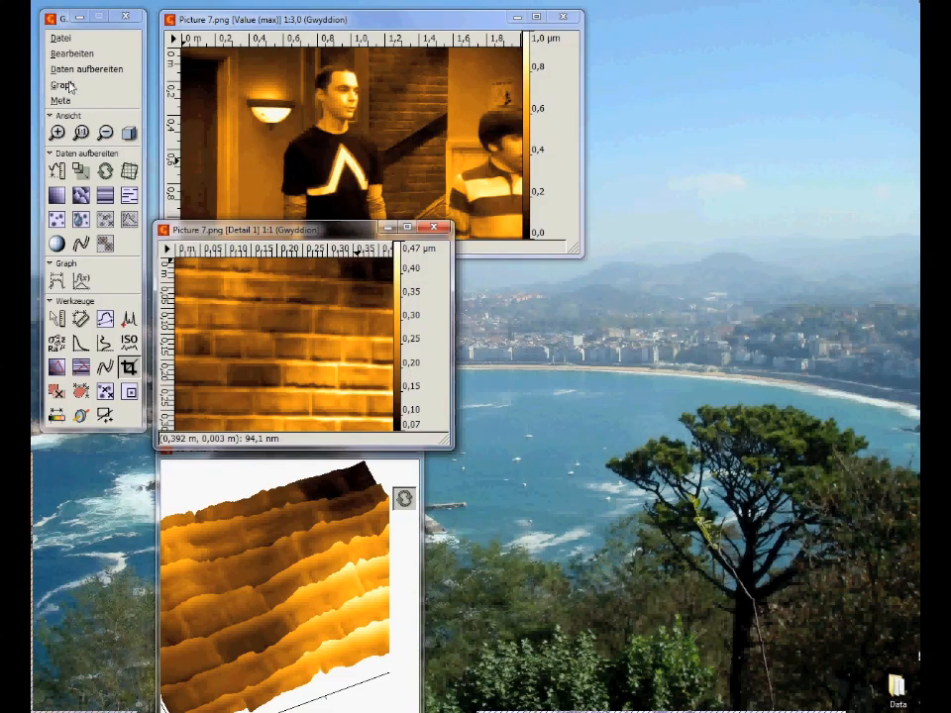
Start Daten aufbereiten > Korrigieren > 2D FFT Filtering on the Detail 1 image.
{"action": "left_click", "coordinate": [87, 68]}
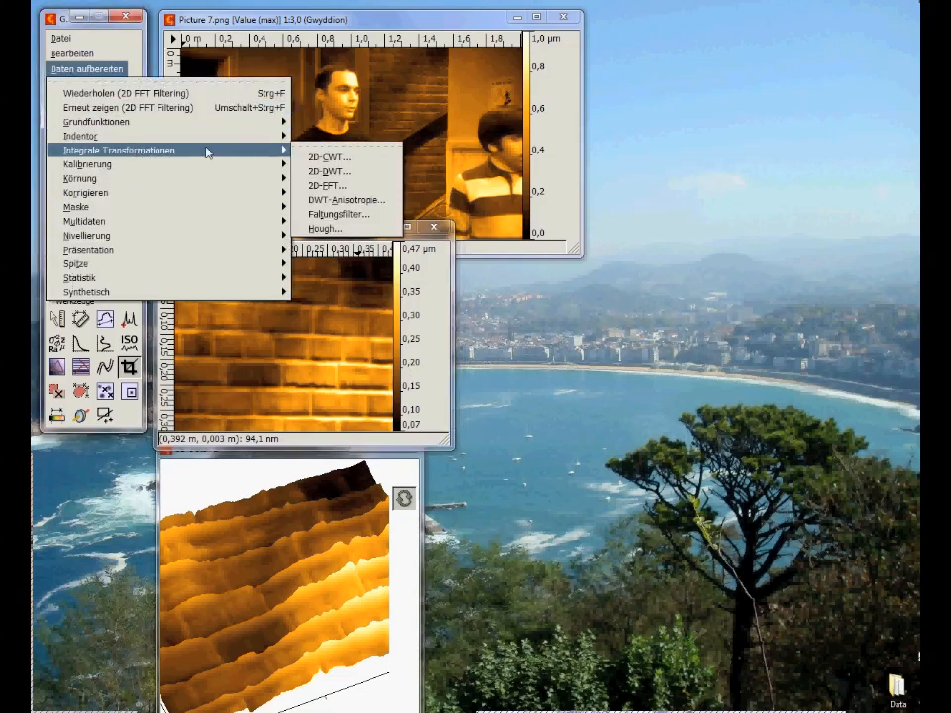
{"action": "mouse_move", "coordinate": [85, 192]}
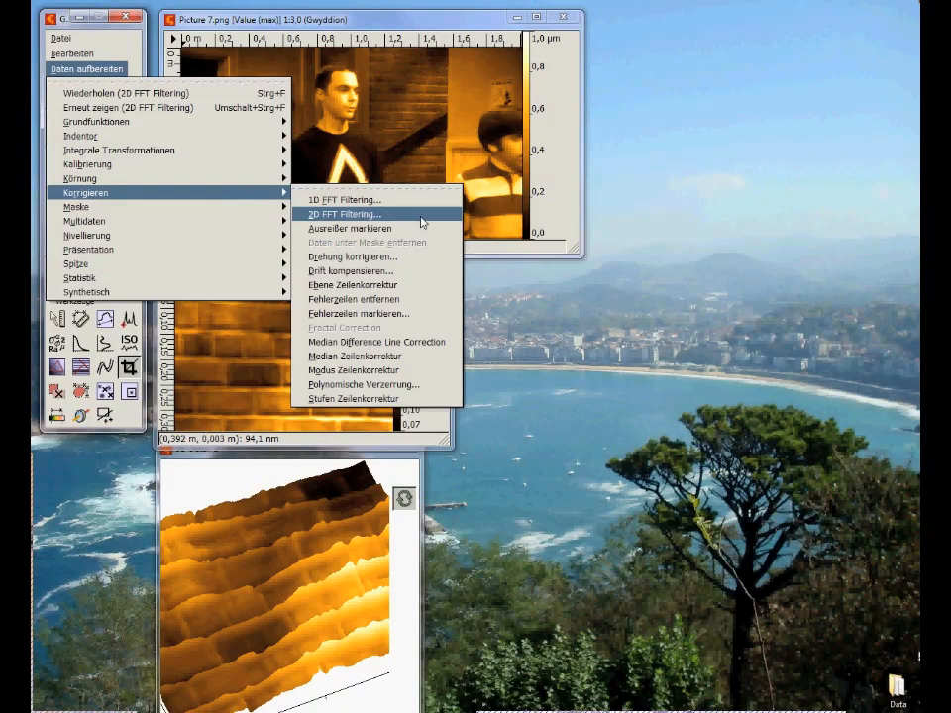
{"action": "left_click", "coordinate": [342, 214]}
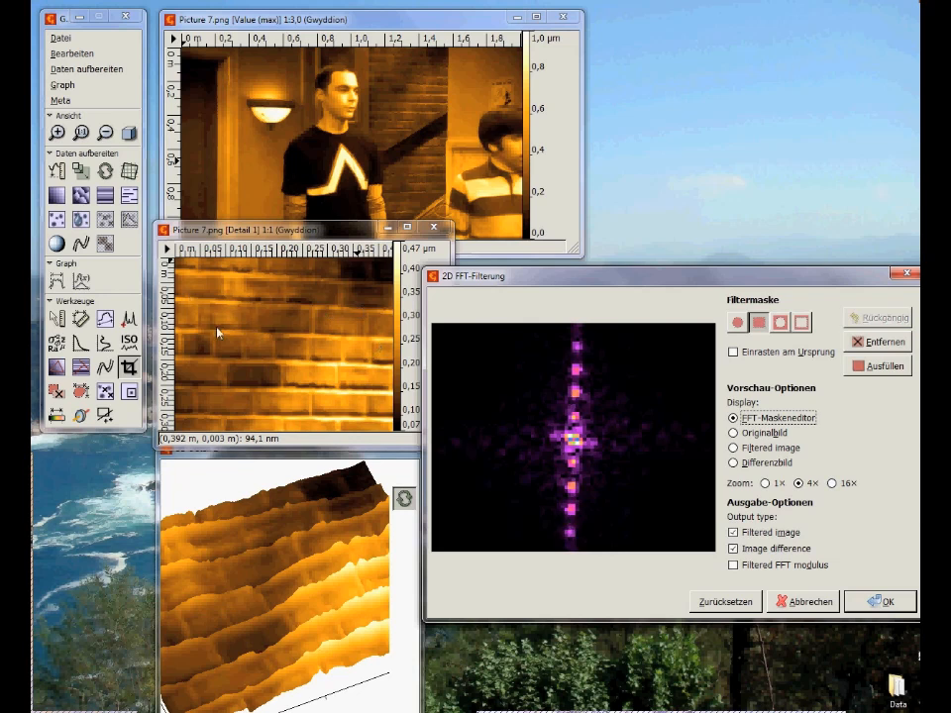
{"action": "mouse_move", "coordinate": [282, 386]}
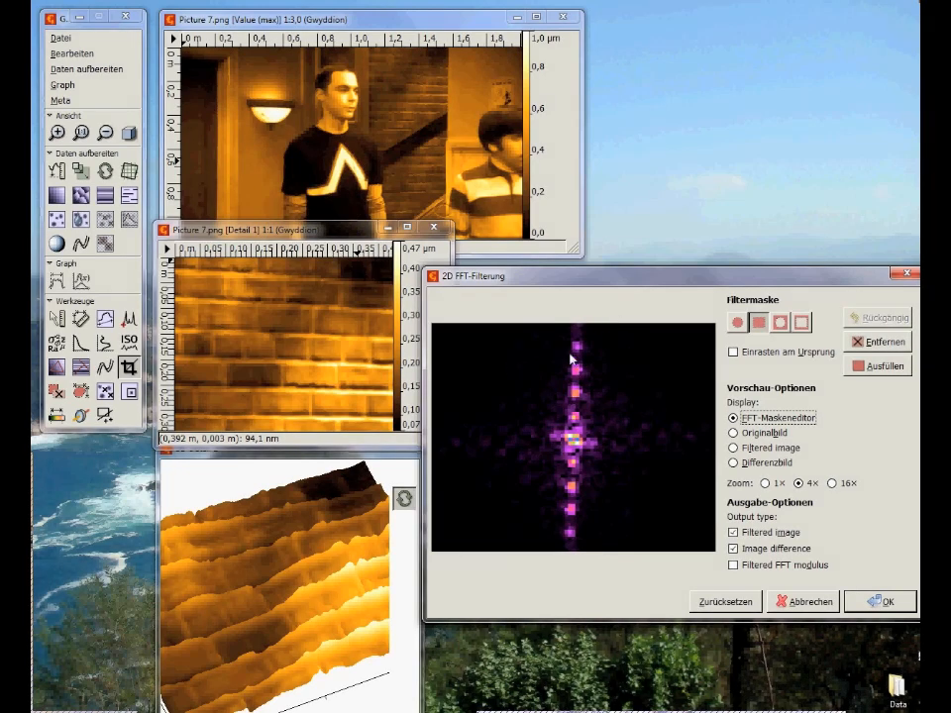
Mask the vertical row of spectrum peaks and apply, creating filtered and difference images.
{"action": "left_click", "coordinate": [577, 345]}
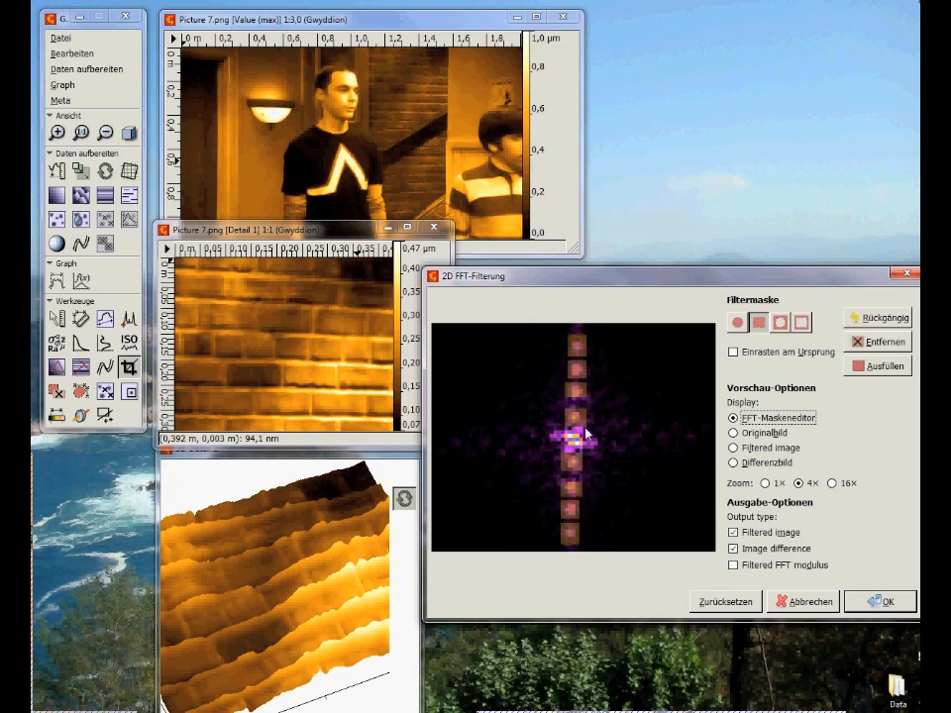
{"action": "left_click", "coordinate": [879, 601]}
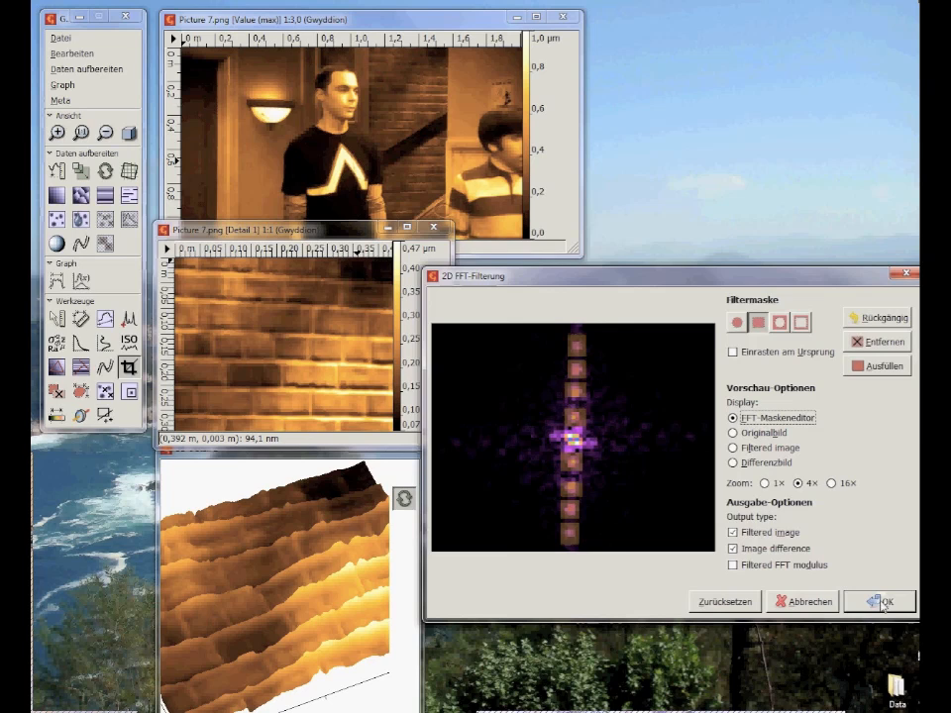
{"action": "left_click", "coordinate": [880, 601]}
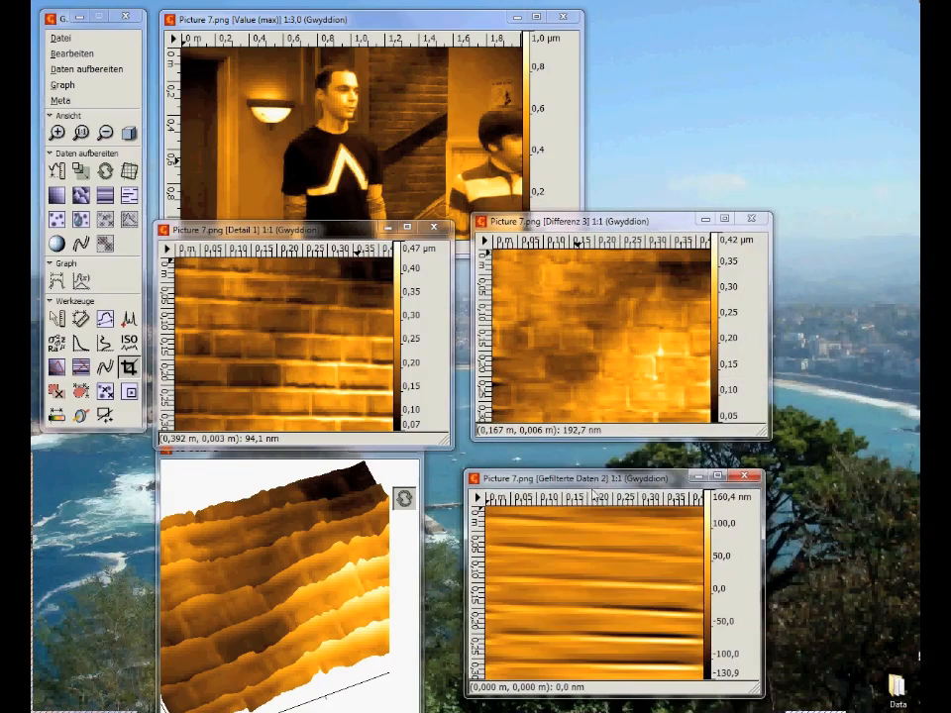
{"action": "mouse_move", "coordinate": [683, 591]}
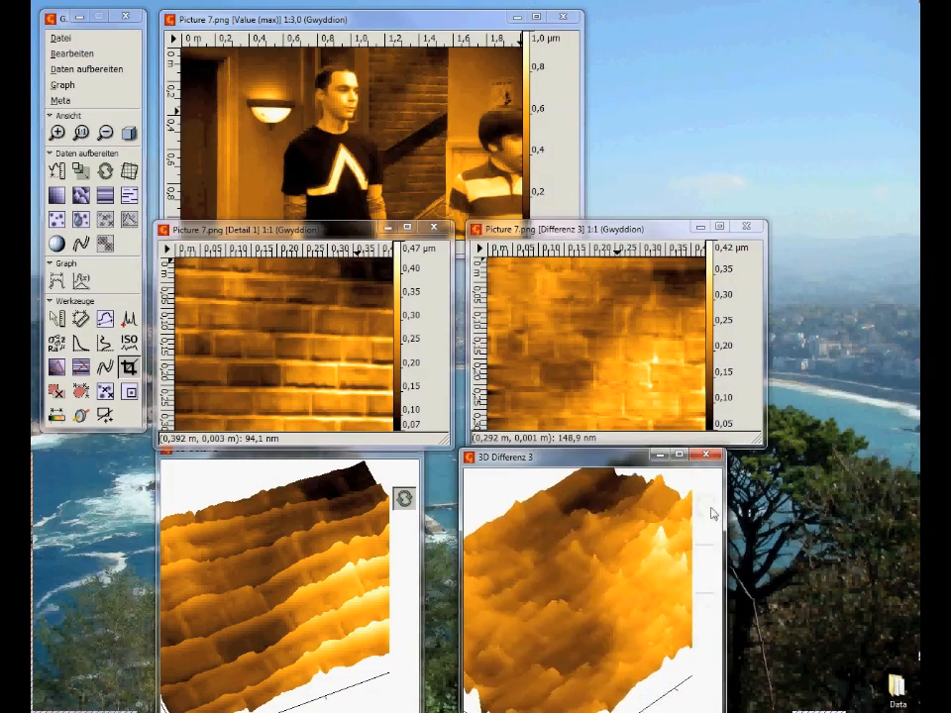
Rotate the Differenz 3 surface in 3D for comparison, then close that view.
{"action": "left_click_drag", "start_coordinate": [711, 513], "coordinate": [569, 652]}
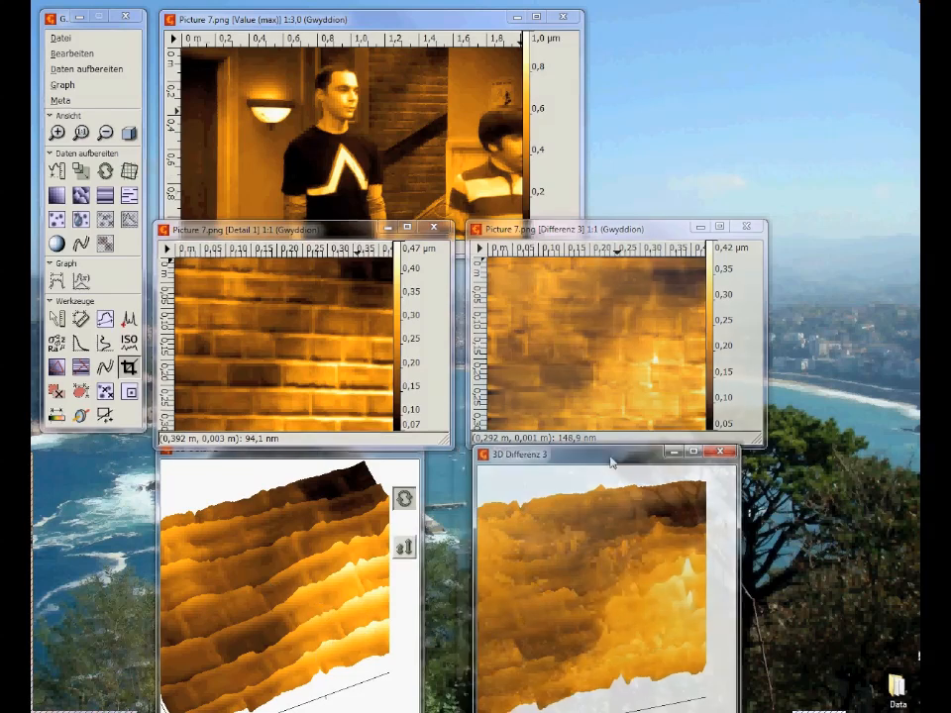
{"action": "left_click", "coordinate": [88, 69]}
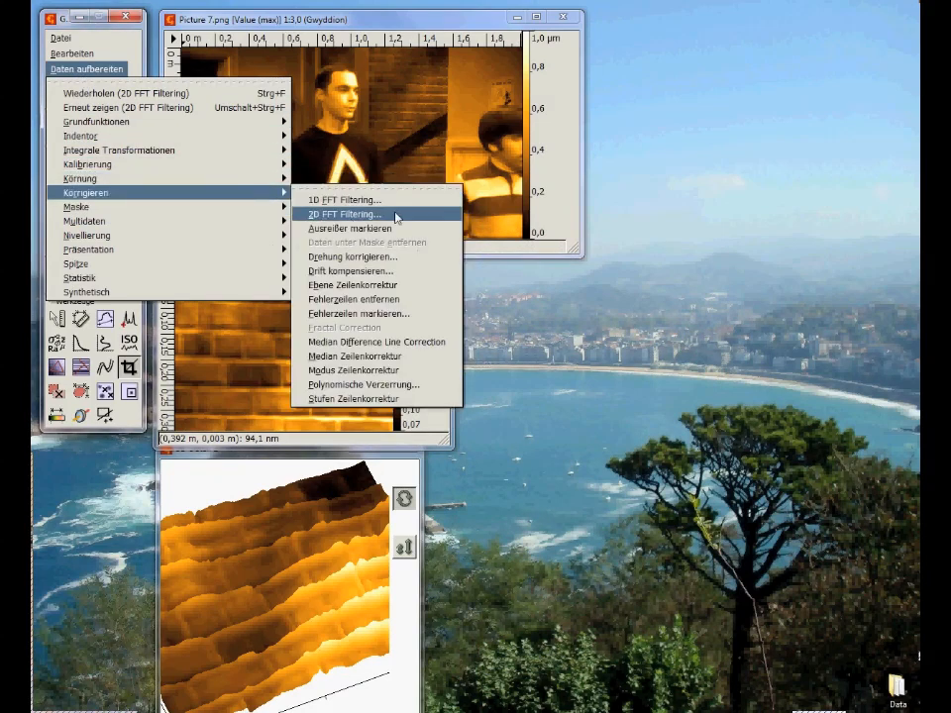
Rerun 2D FFT filtering with a rectangle mask over the vertical line of peaks.
{"action": "left_click", "coordinate": [344, 214]}
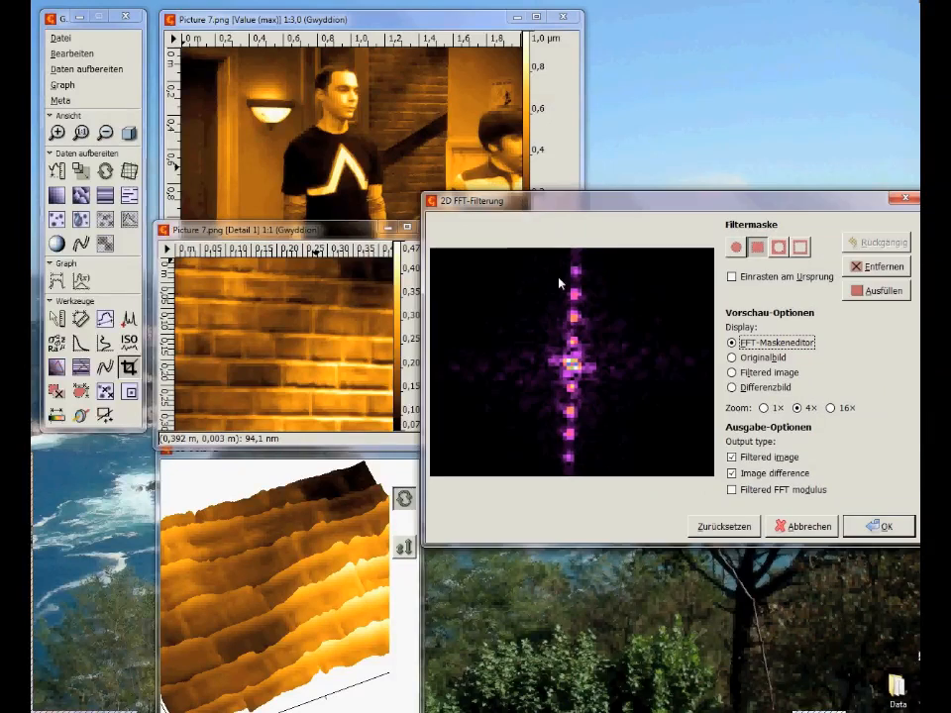
{"action": "left_click_drag", "start_coordinate": [565, 297], "coordinate": [580, 346]}
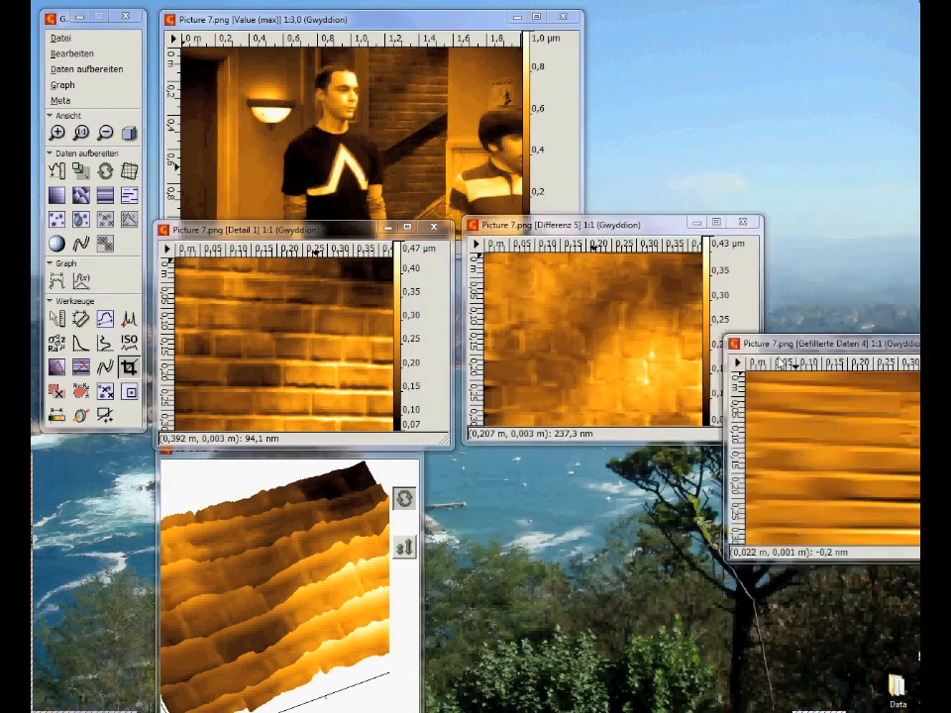
Reposition the Differenz 5 image window beside the brick-wall 3D view.
{"action": "left_click_drag", "start_coordinate": [822, 344], "coordinate": [574, 467]}
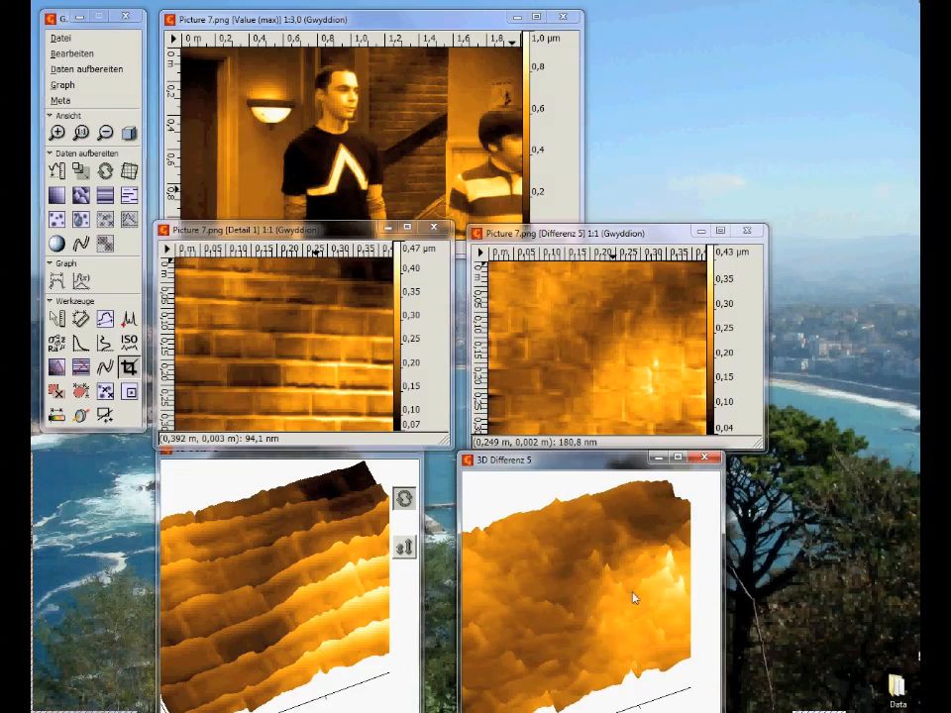
{"action": "mouse_move", "coordinate": [347, 520]}
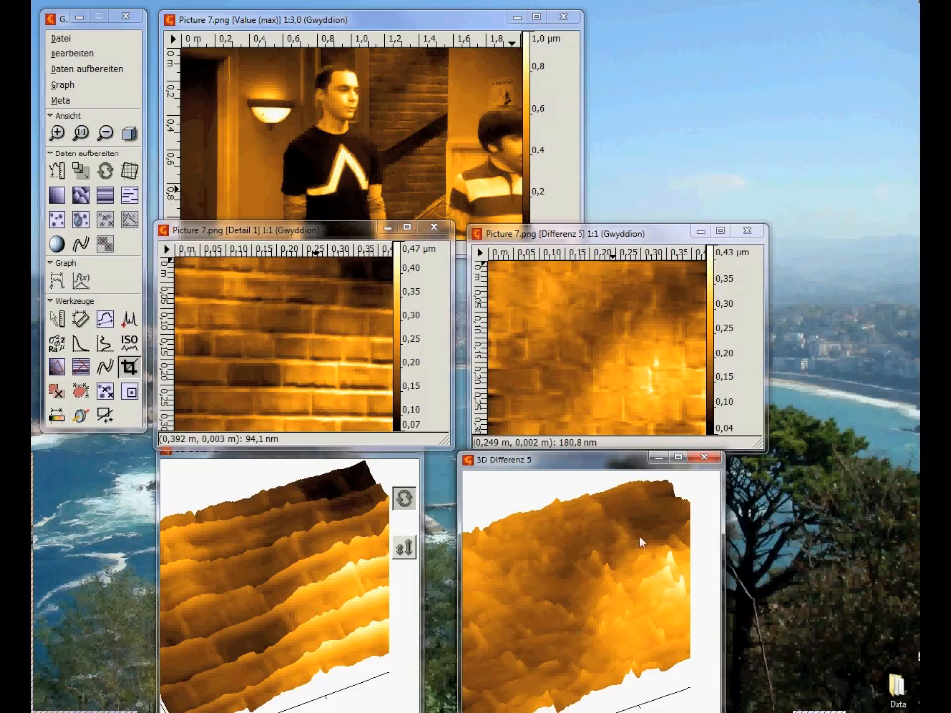
Close the Differenz 5 results and reopen 2D FFT filtering for Detail 1.
{"action": "left_click", "coordinate": [86, 69]}
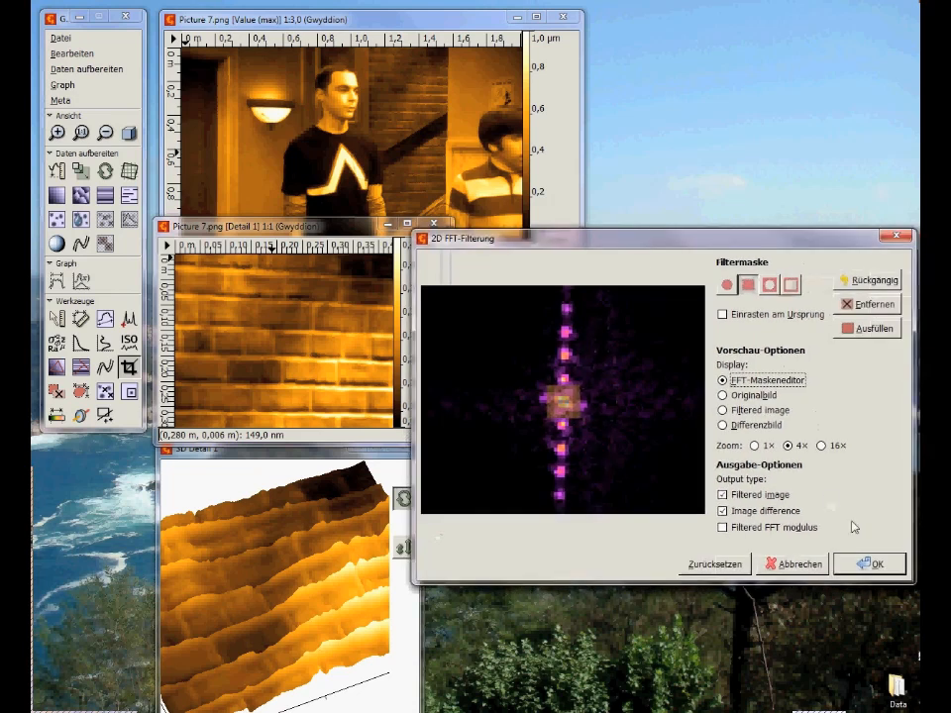
Apply the central-mask filter, orbit the detail and Differenz 7 surfaces, then close the difference 3D view.
{"action": "left_click", "coordinate": [868, 564]}
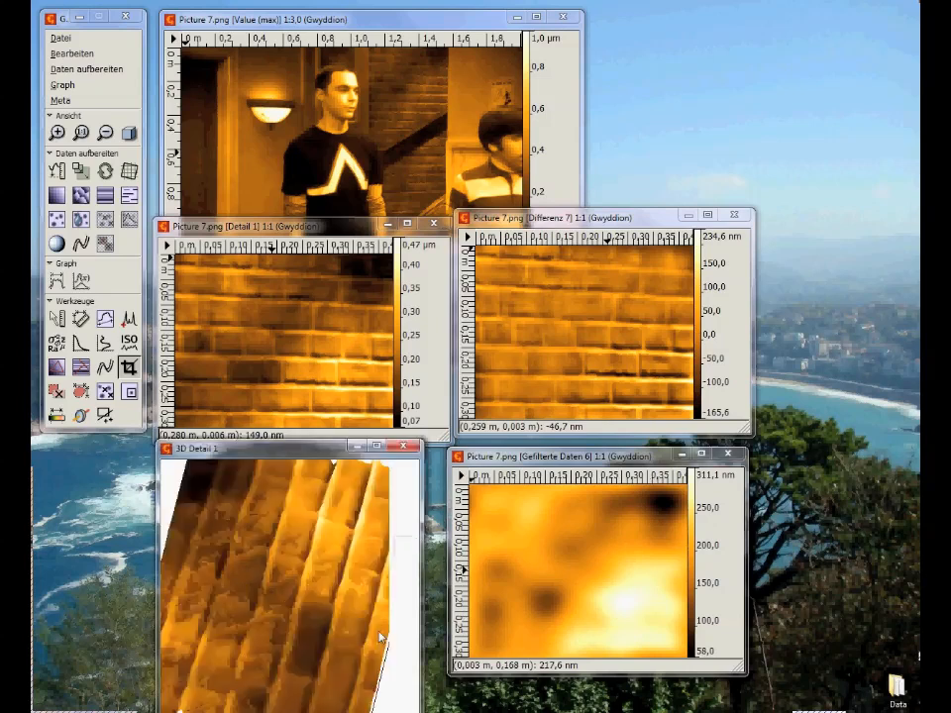
{"action": "left_click_drag", "start_coordinate": [381, 637], "coordinate": [287, 592]}
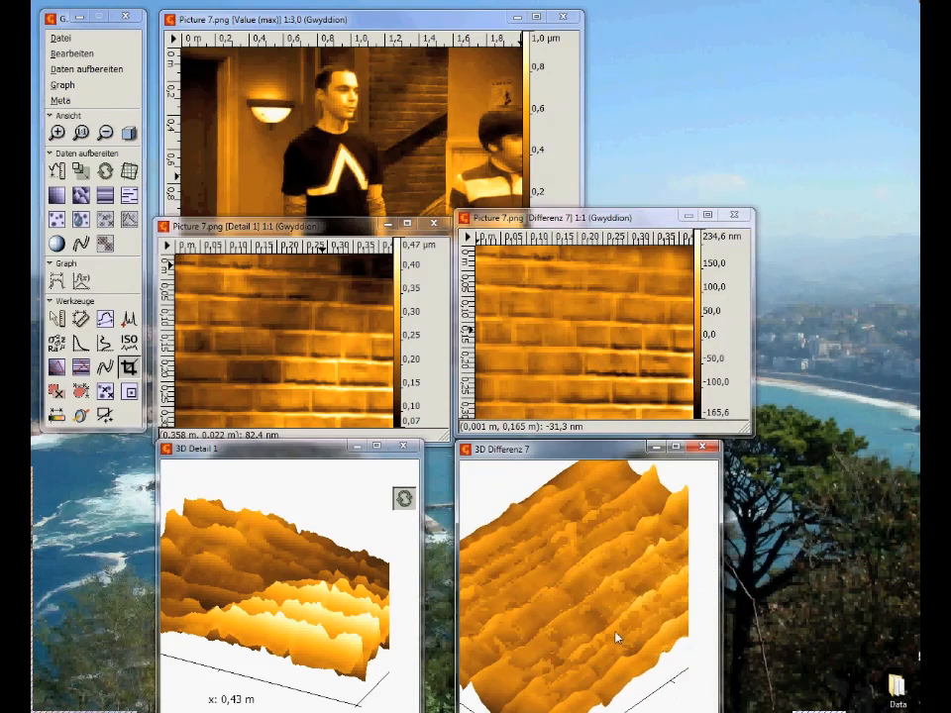
{"action": "left_click_drag", "start_coordinate": [614, 638], "coordinate": [569, 592]}
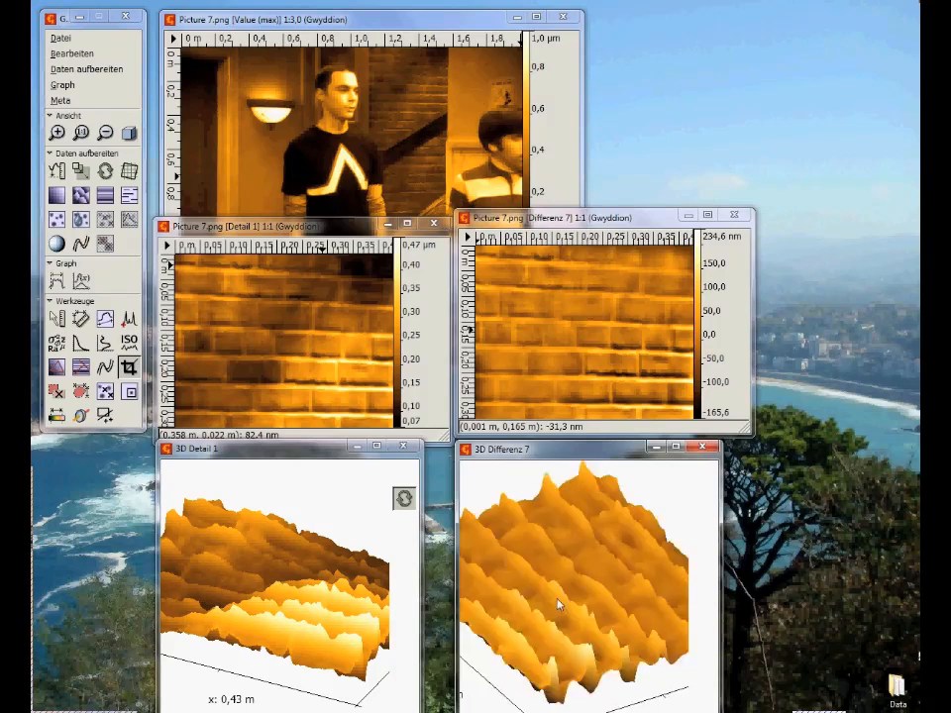
{"action": "left_click_drag", "start_coordinate": [558, 604], "coordinate": [588, 617]}
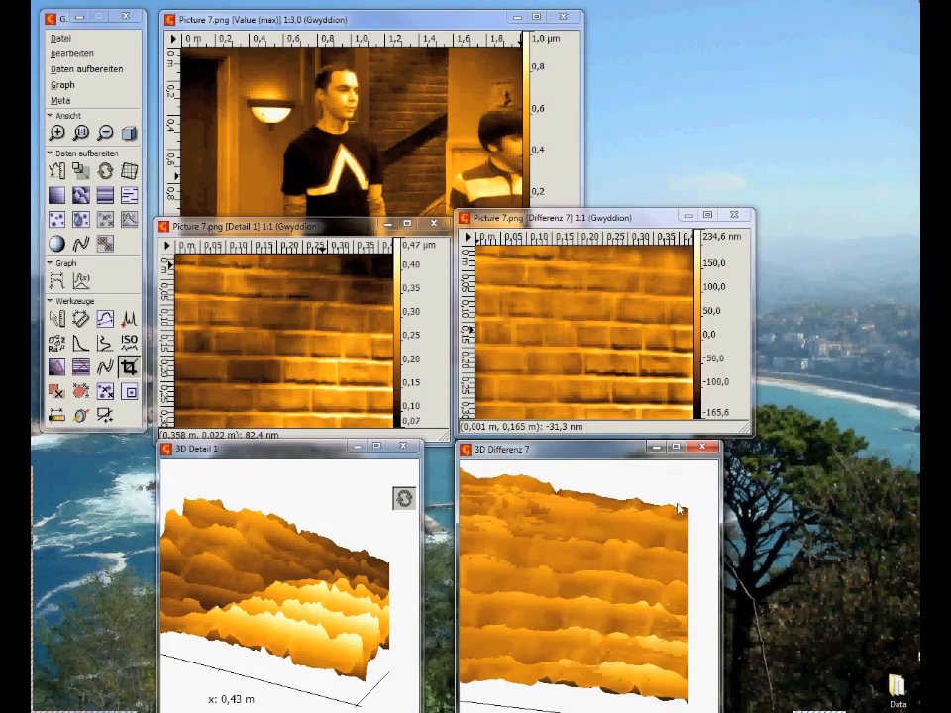
{"action": "left_click", "coordinate": [706, 448]}
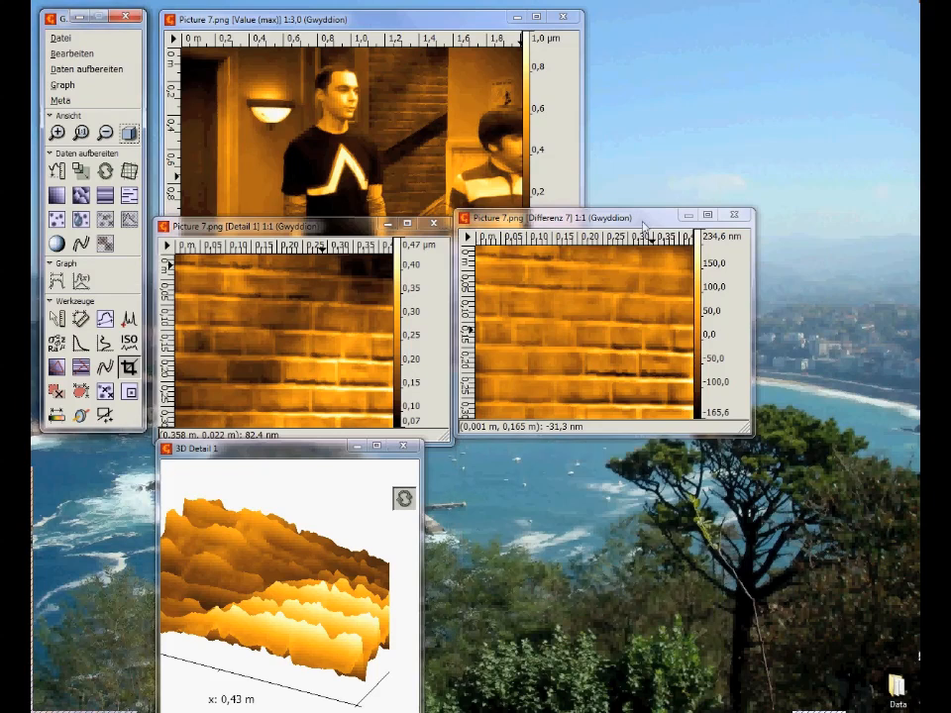
FFT-filter the brick detail with a two-spot side-peak mask, then close the difference images.
{"action": "left_click", "coordinate": [87, 68]}
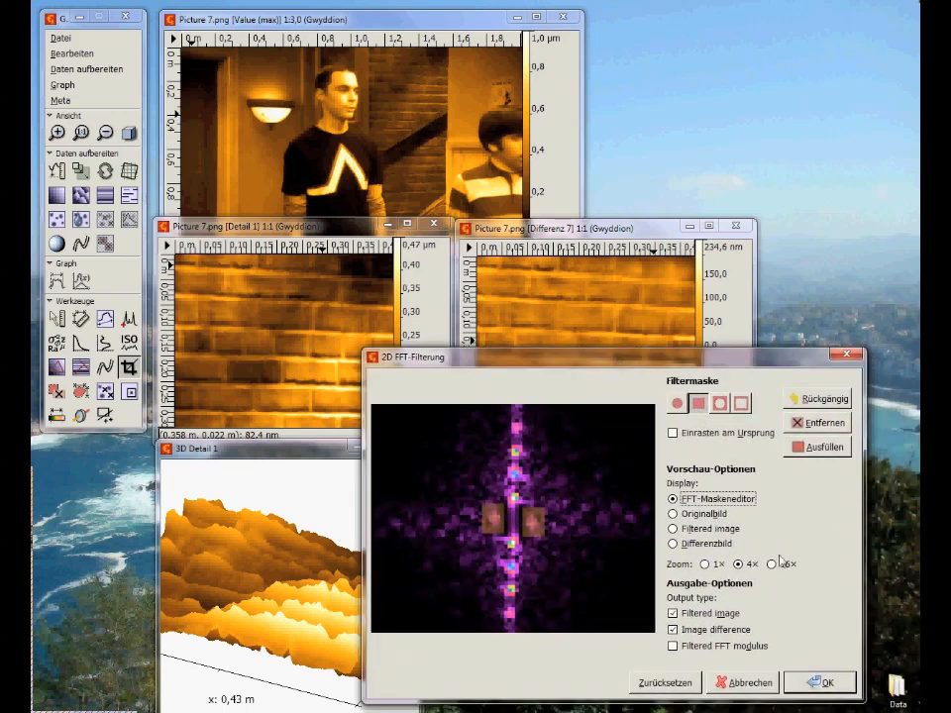
{"action": "left_click", "coordinate": [820, 681]}
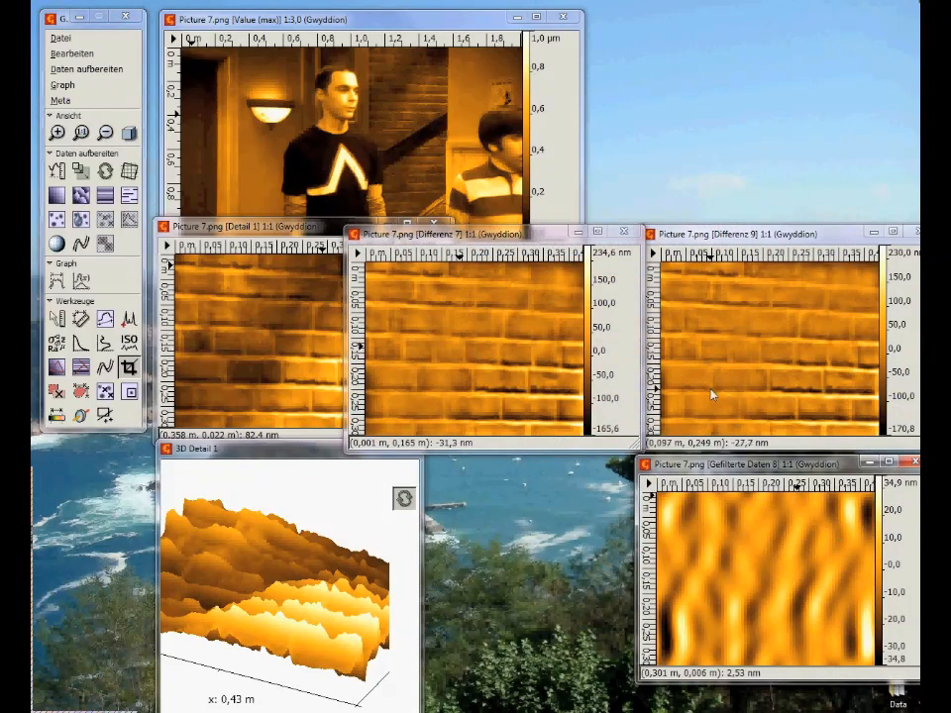
{"action": "mouse_move", "coordinate": [805, 420]}
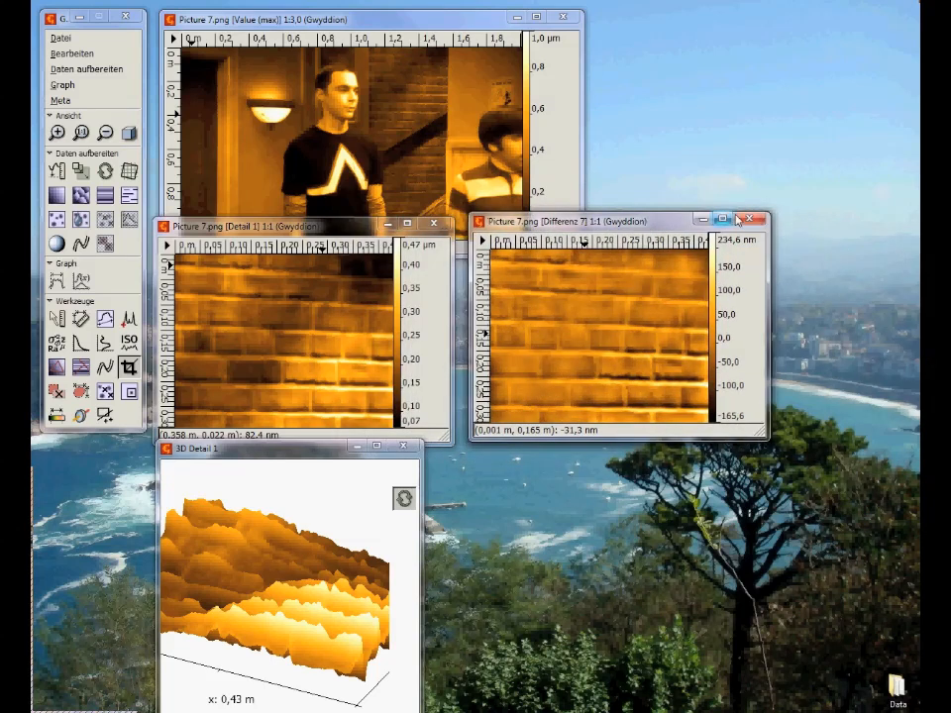
{"action": "left_click", "coordinate": [755, 220]}
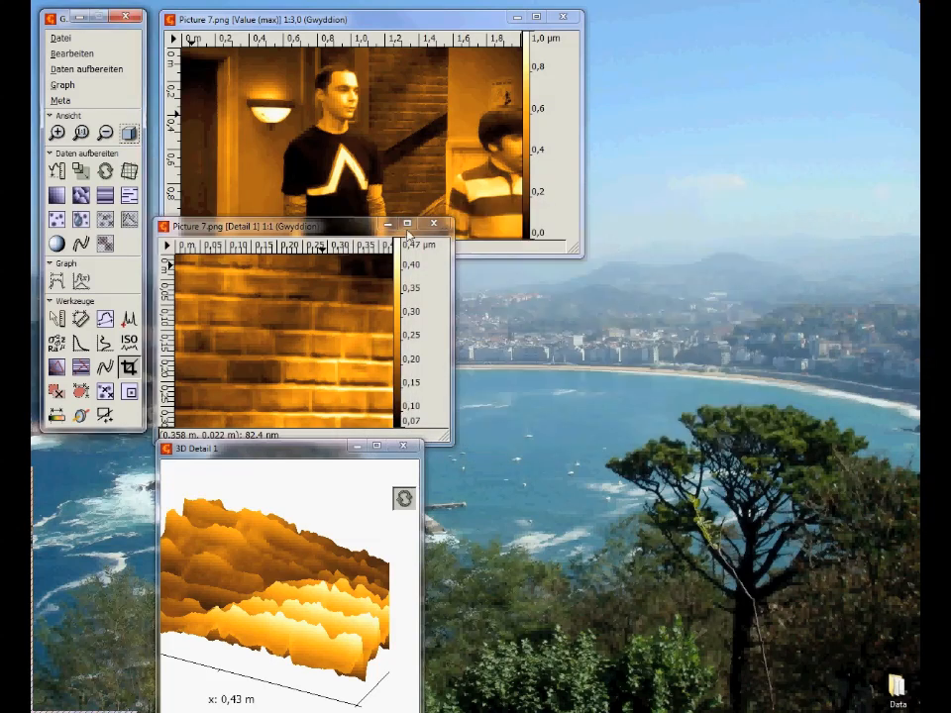
Filter Detail 1 with a small central spectrum mask, giving Differenz 11.
{"action": "left_click", "coordinate": [87, 69]}
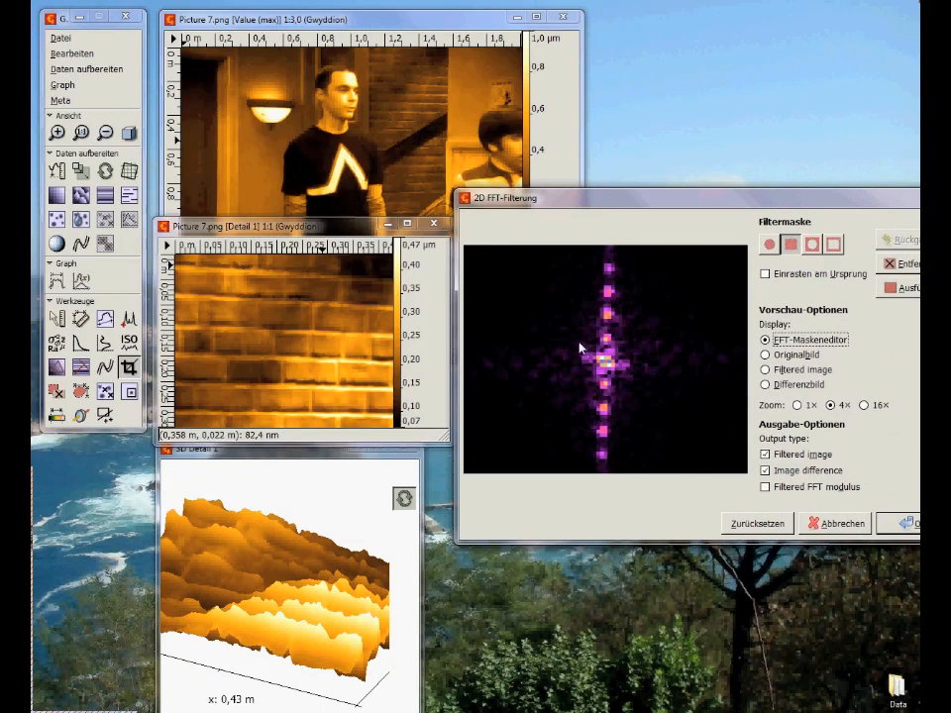
{"action": "left_click_drag", "start_coordinate": [577, 327], "coordinate": [644, 395]}
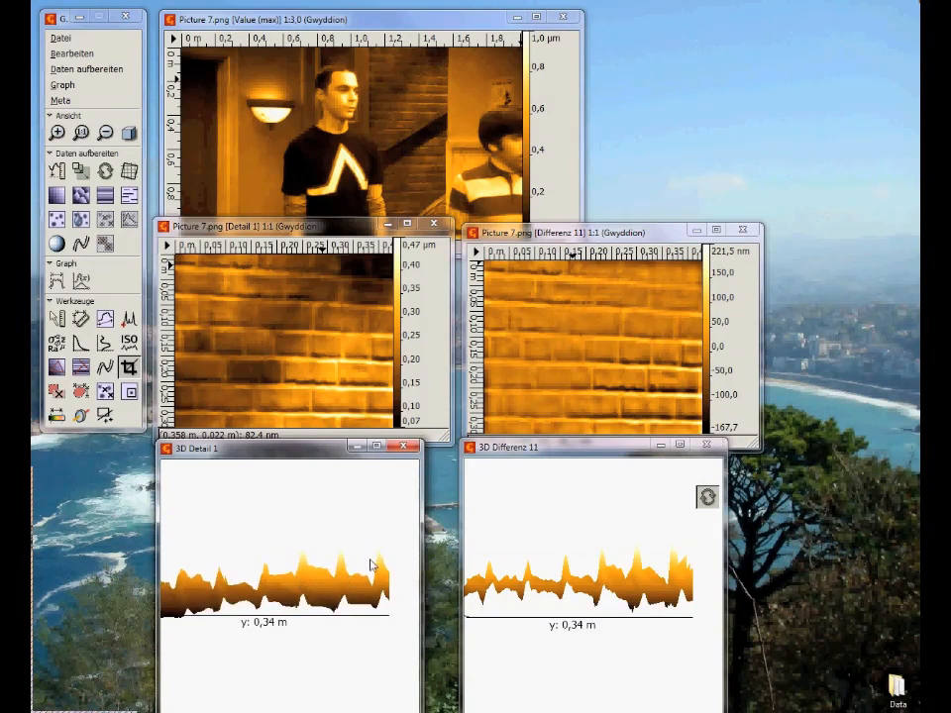
Apply 2D FFT Filtering to the whole photo with a central mask, producing Differenz 17.
{"action": "left_click", "coordinate": [87, 68]}
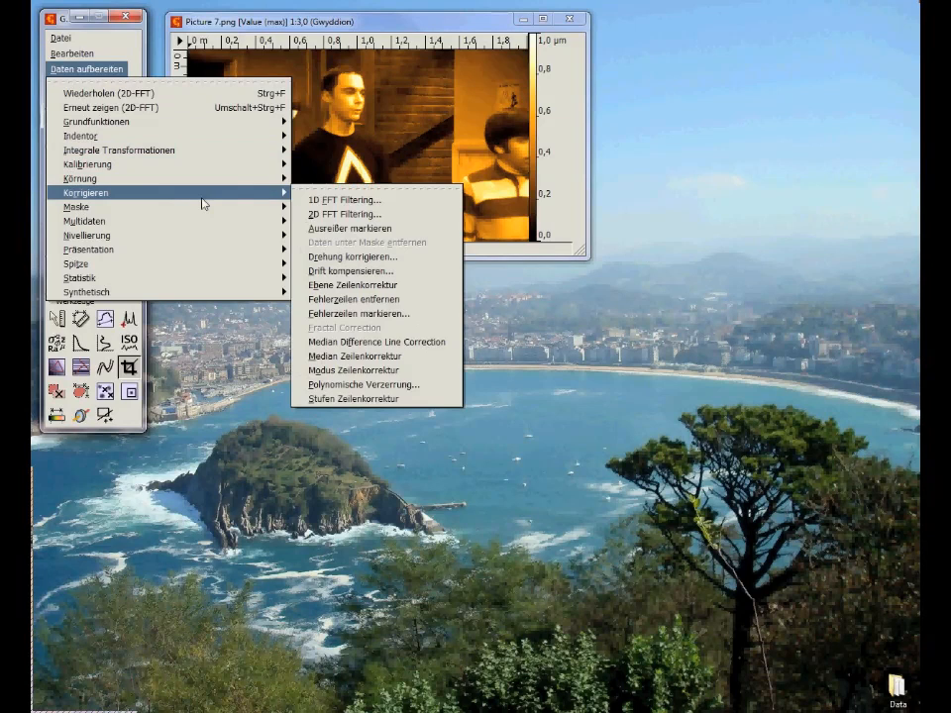
{"action": "left_click", "coordinate": [345, 214]}
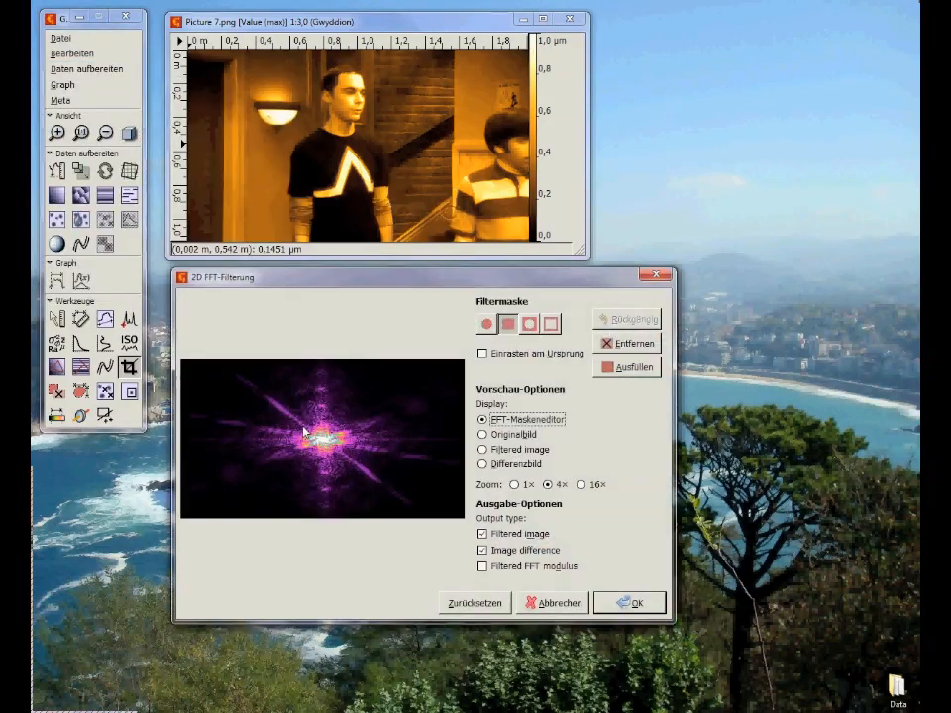
{"action": "left_click_drag", "start_coordinate": [312, 436], "coordinate": [342, 456]}
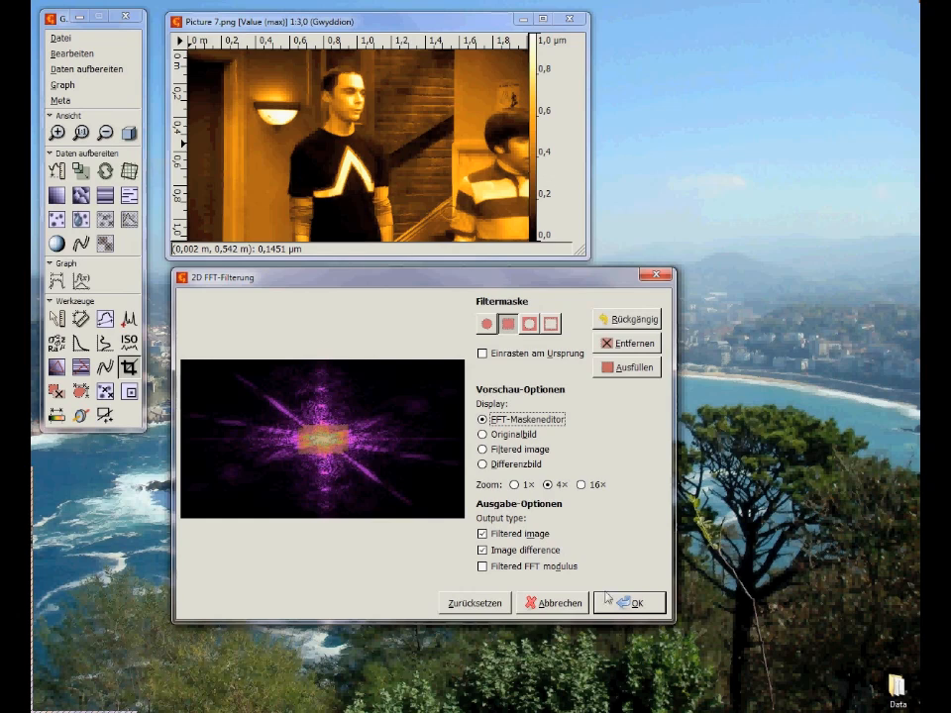
{"action": "left_click", "coordinate": [629, 602]}
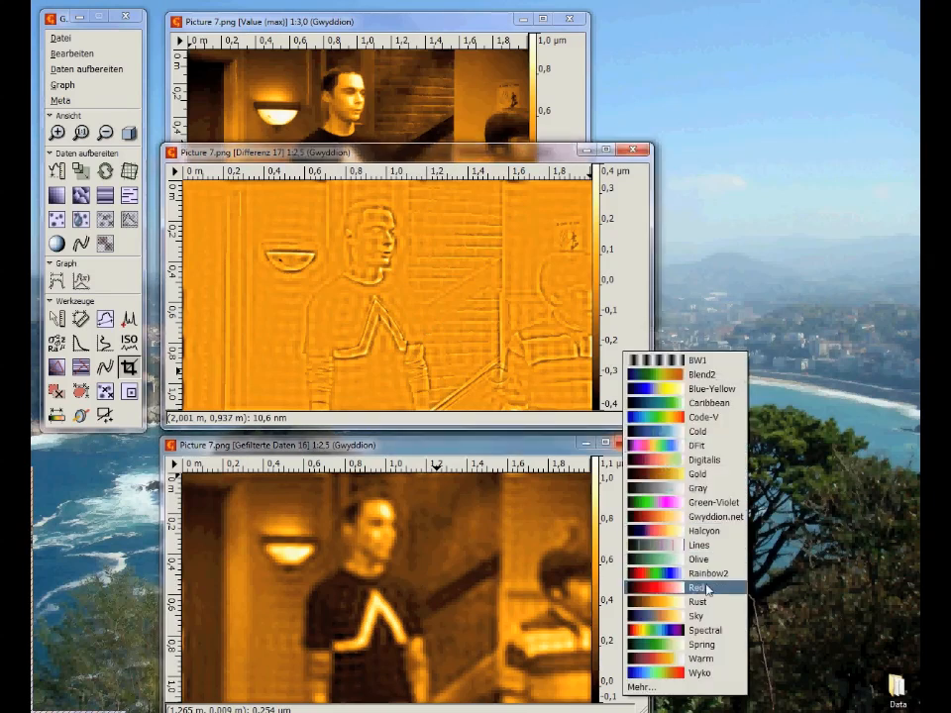
{"action": "mouse_move", "coordinate": [698, 473]}
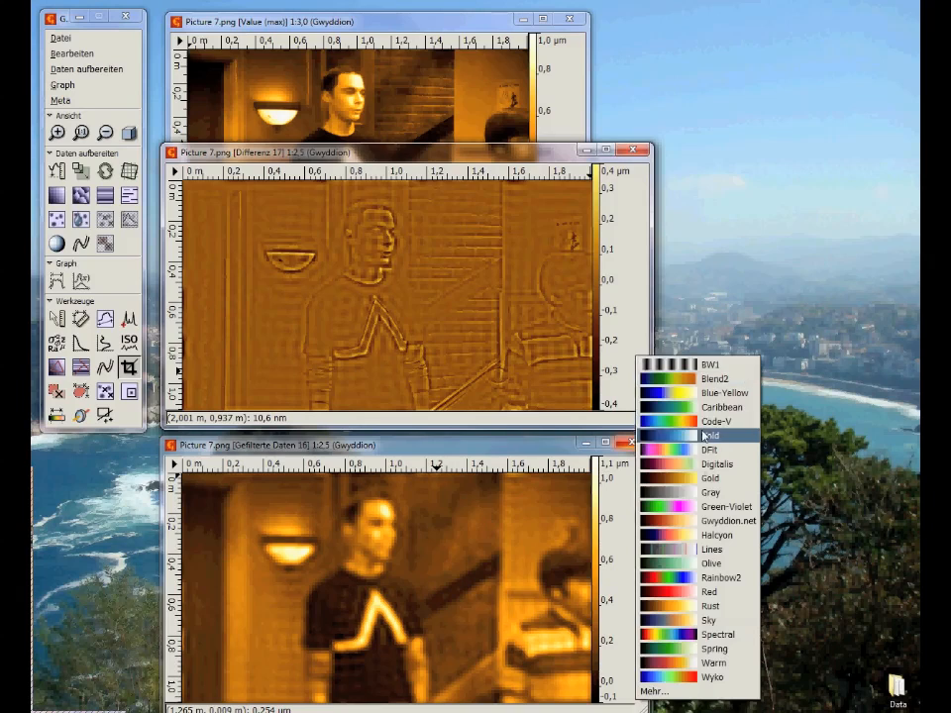
Recolour Differenz 17 with the Caribbean palette, then Blend2.
{"action": "left_click", "coordinate": [722, 386]}
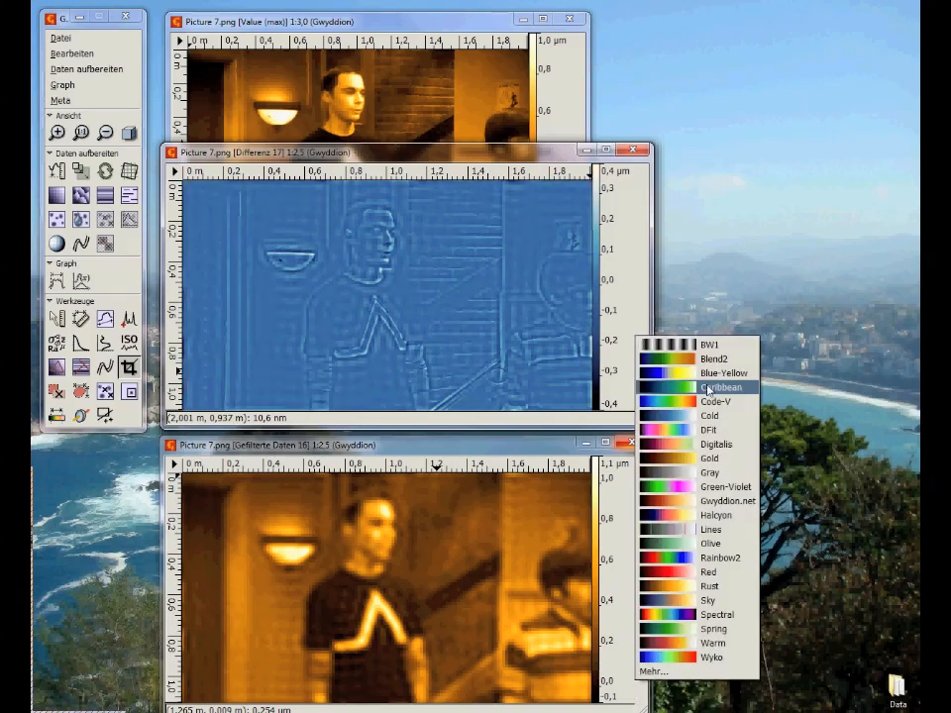
{"action": "left_click", "coordinate": [712, 342]}
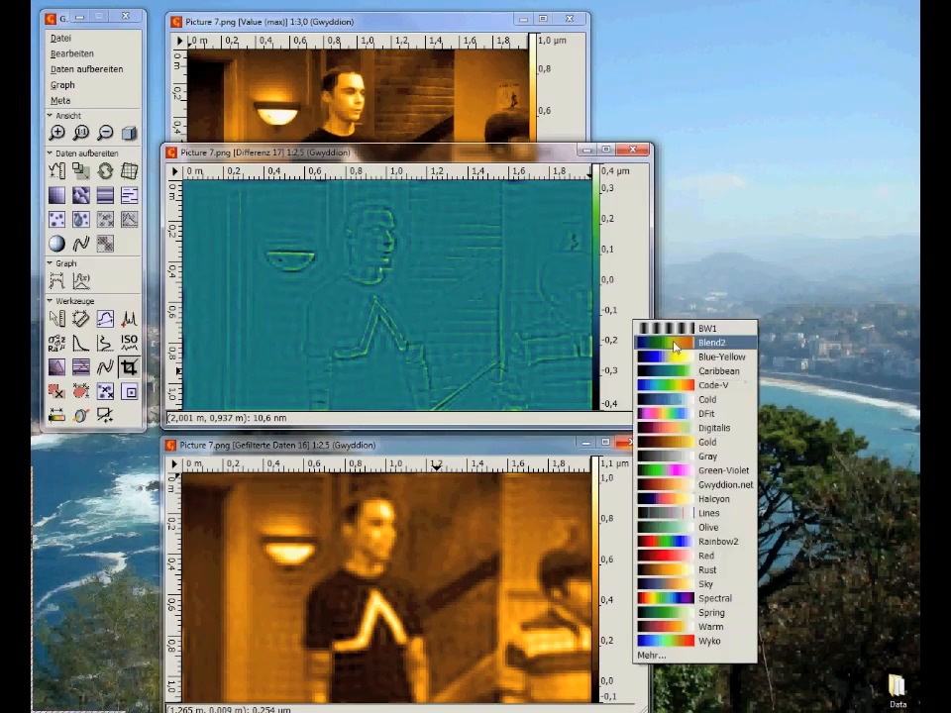